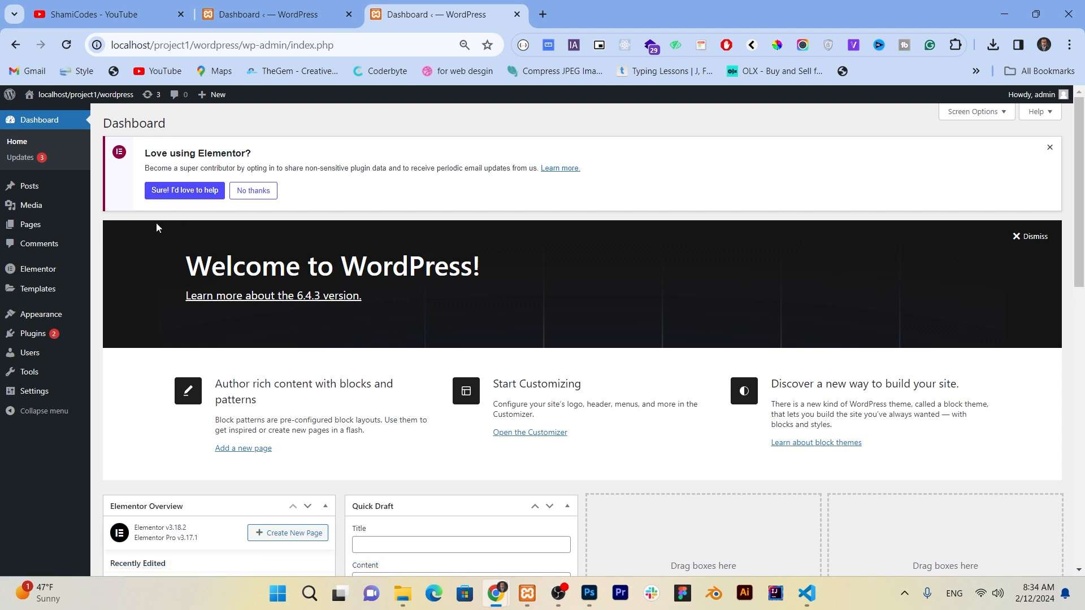
Go to Elementor's settings page from the WordPress dashboard sidebar
{"action": "left_click", "coordinate": [38, 270]}
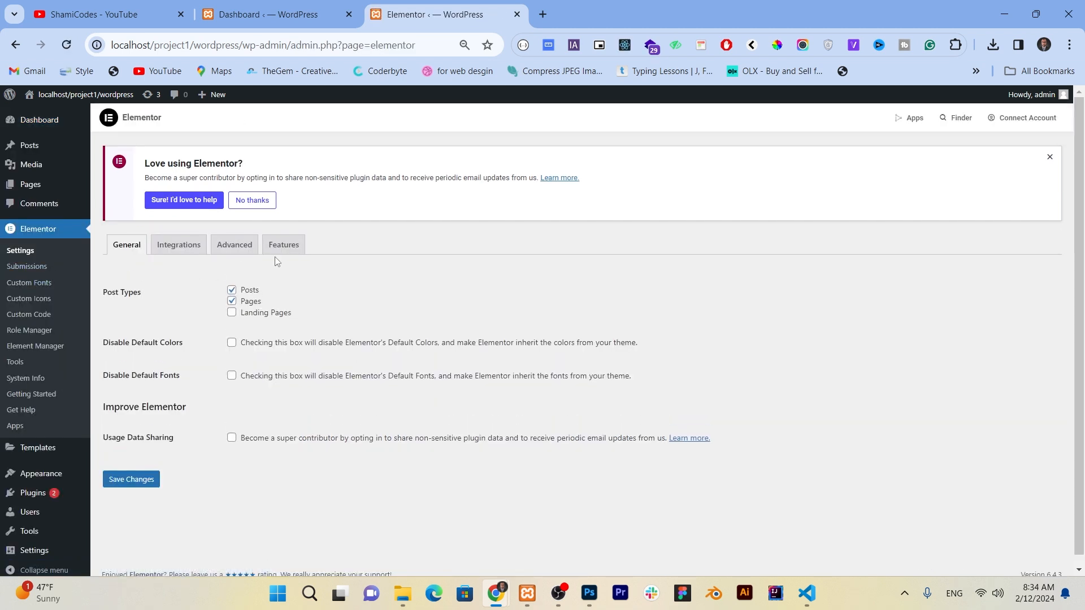
Show the Elementor Features list and scroll down to the Taxonomy Filter experiment
{"action": "left_click", "coordinate": [283, 244]}
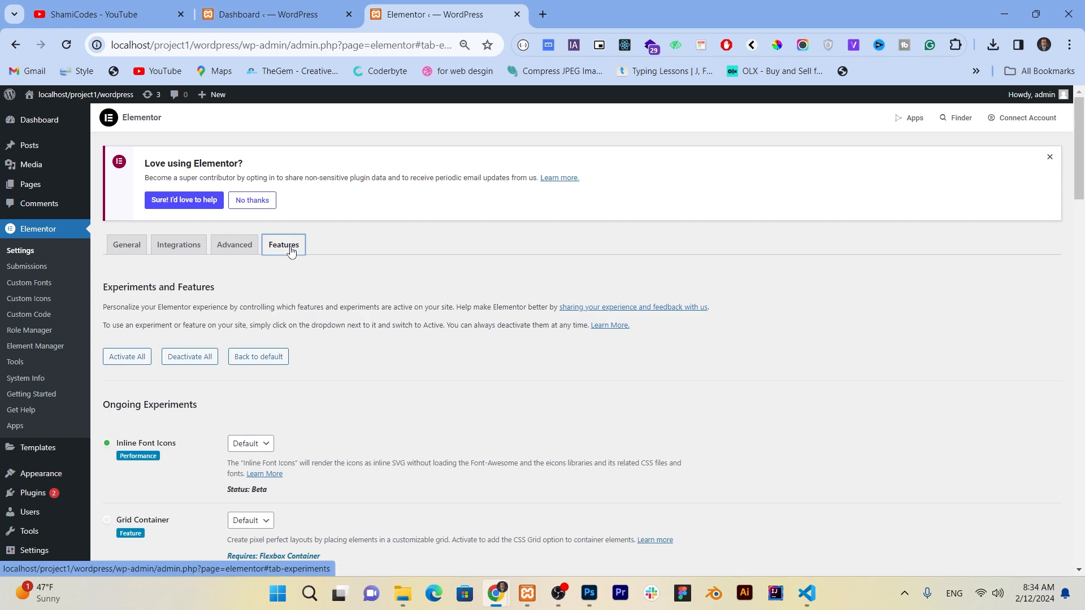
{"action": "scroll", "scroll_direction": "down", "scroll_amount": 3}
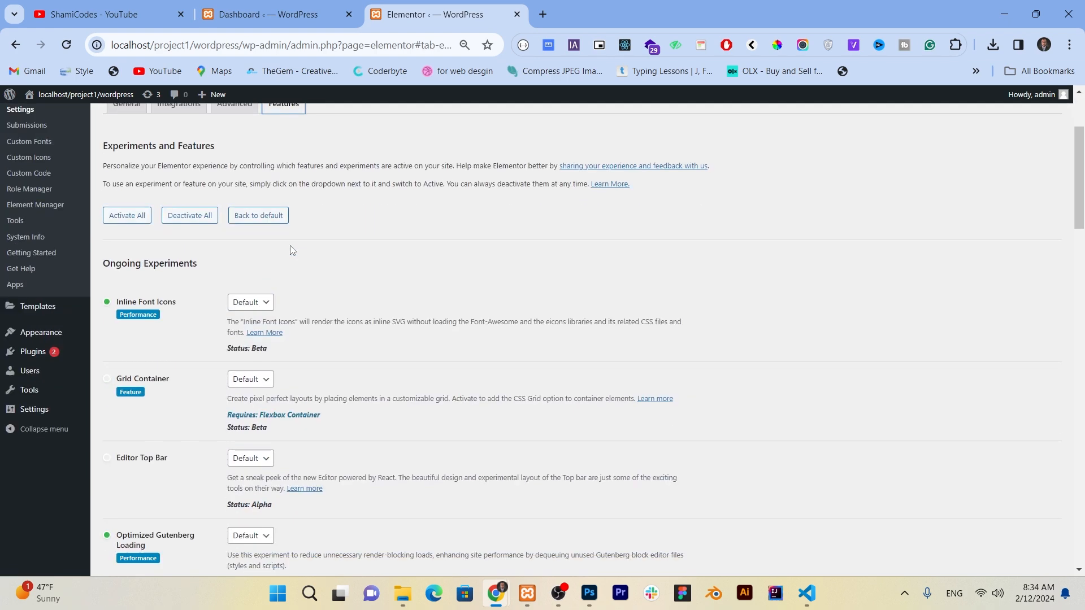
{"action": "scroll", "scroll_direction": "down", "scroll_amount": 3}
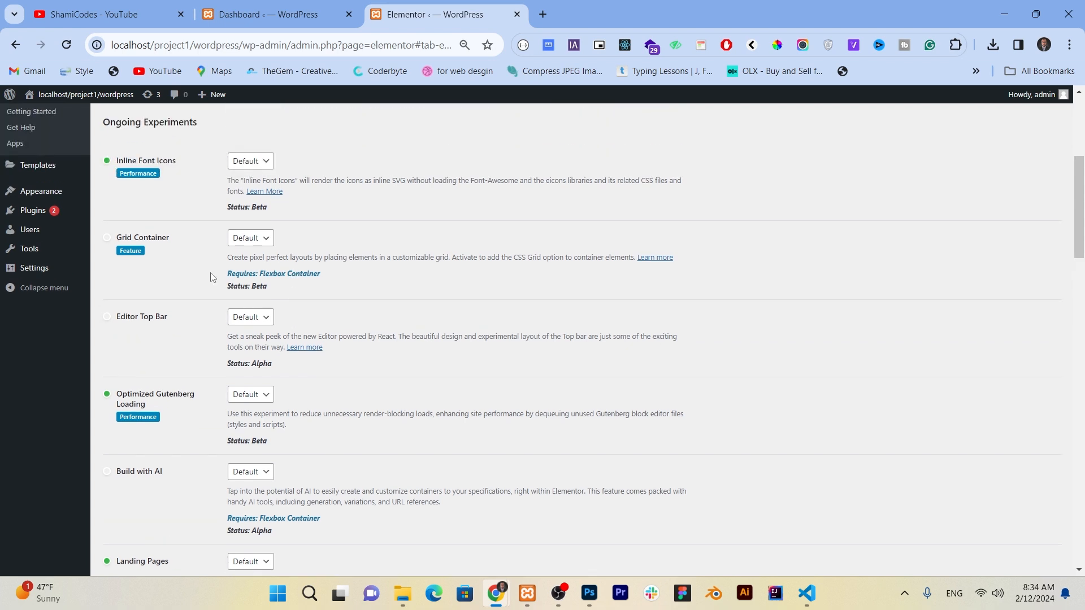
{"action": "scroll", "scroll_direction": "down", "scroll_amount": 3}
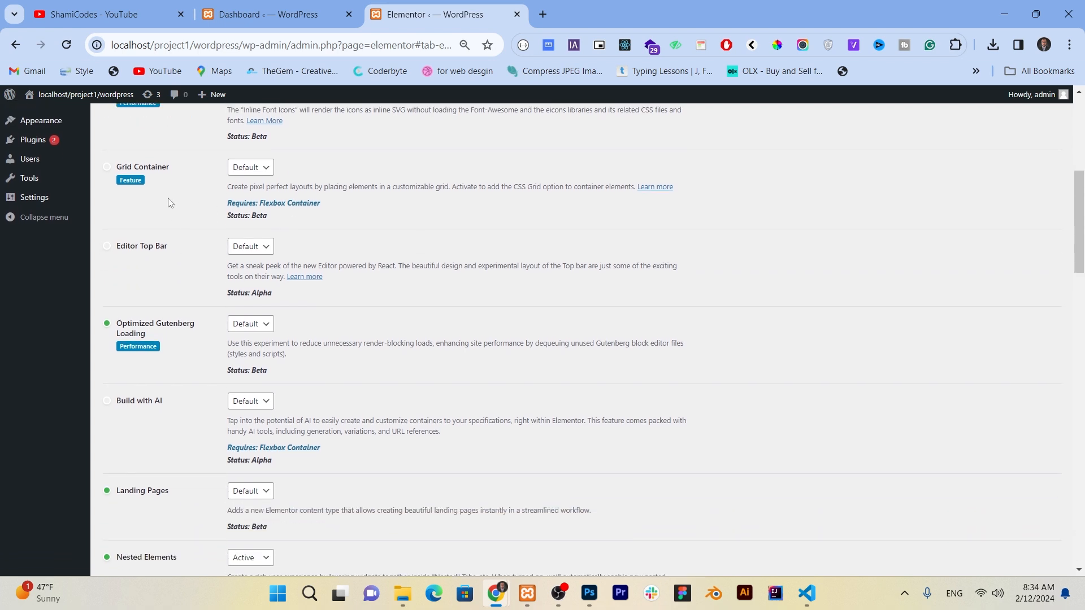
{"action": "scroll", "scroll_direction": "down", "scroll_amount": 3}
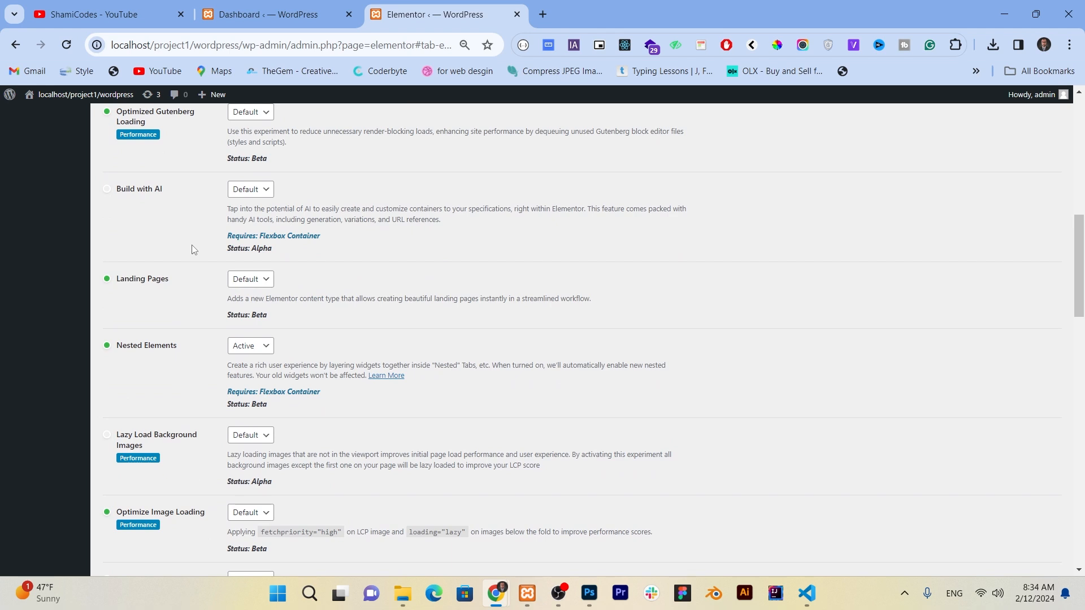
{"action": "scroll", "scroll_direction": "down", "scroll_amount": 3}
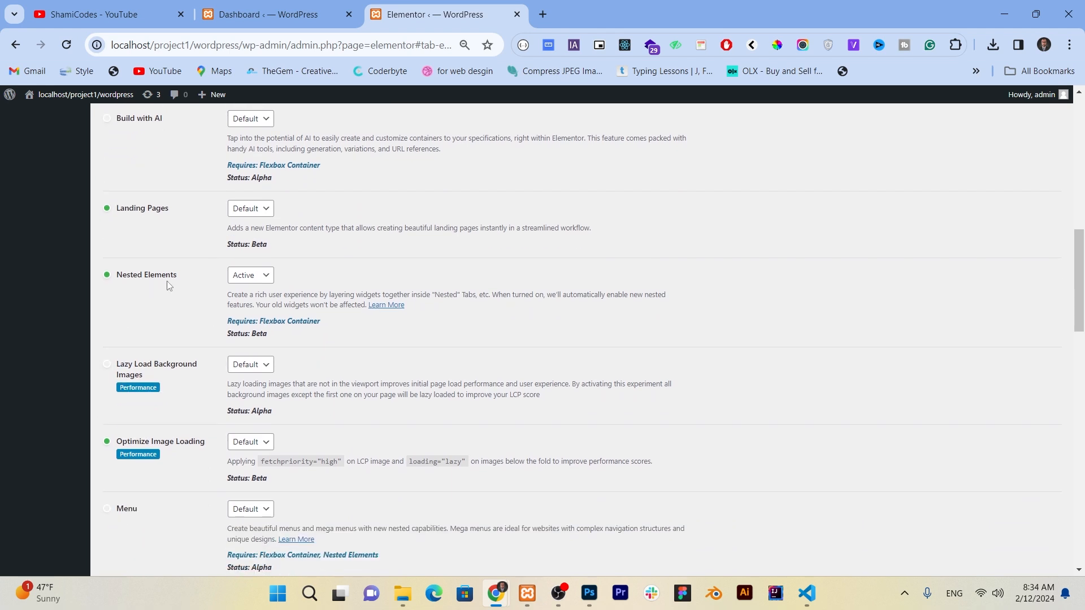
{"action": "mouse_move", "coordinate": [153, 292]}
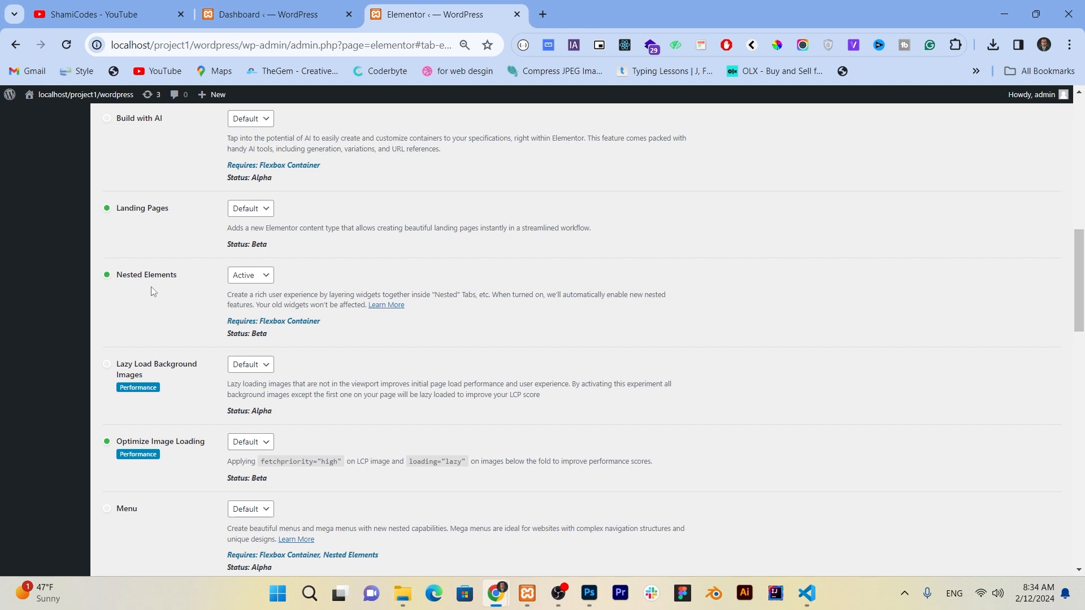
{"action": "scroll", "scroll_direction": "down", "scroll_amount": 3}
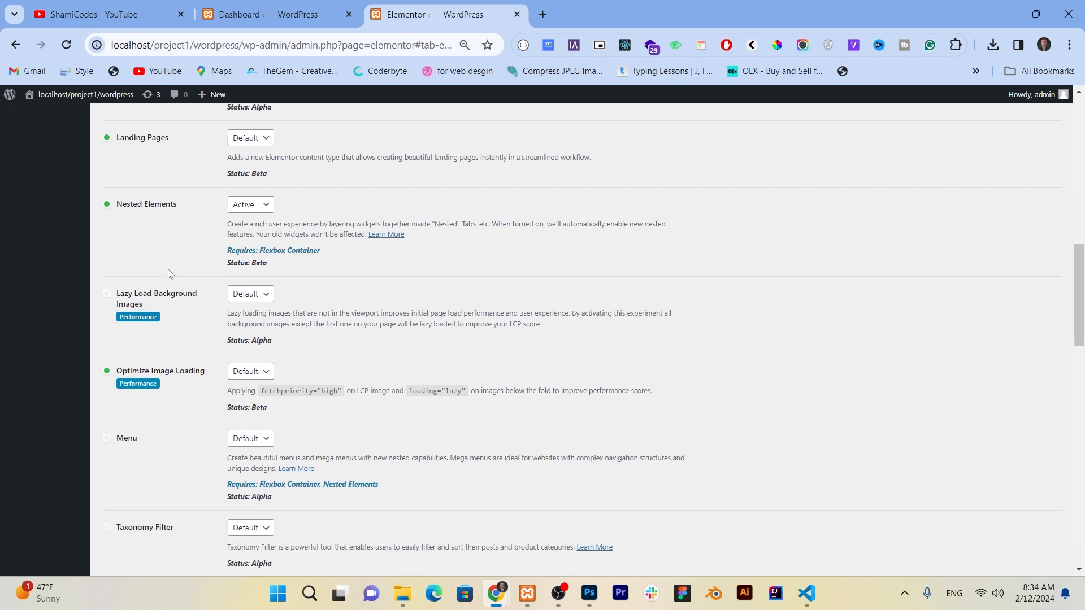
{"action": "scroll", "scroll_direction": "down", "scroll_amount": 3}
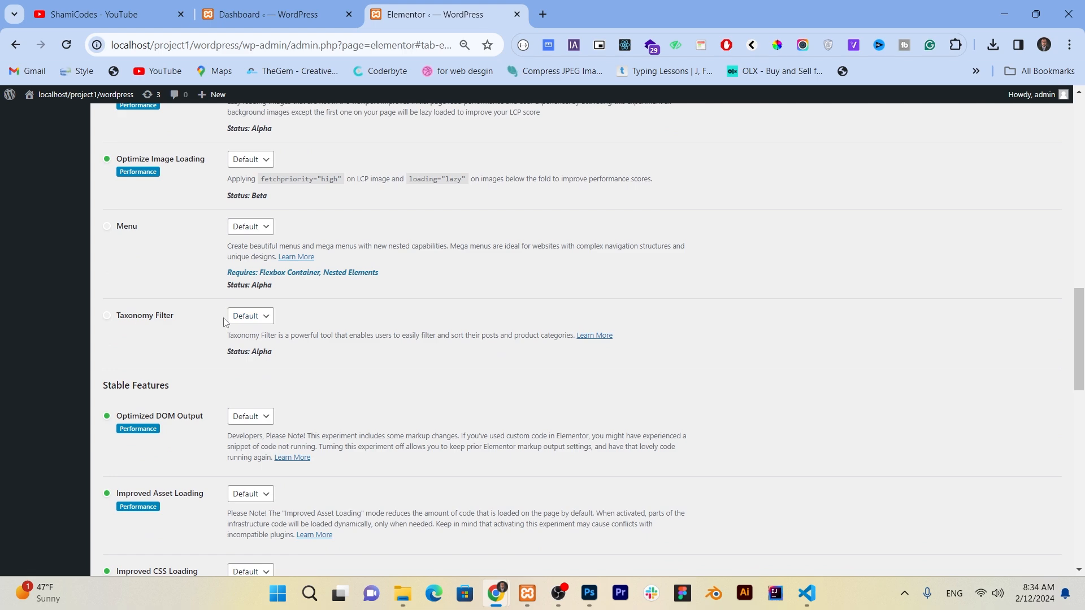
Set Taxonomy Filter to Active and save the feature settings
{"action": "left_click", "coordinate": [251, 317]}
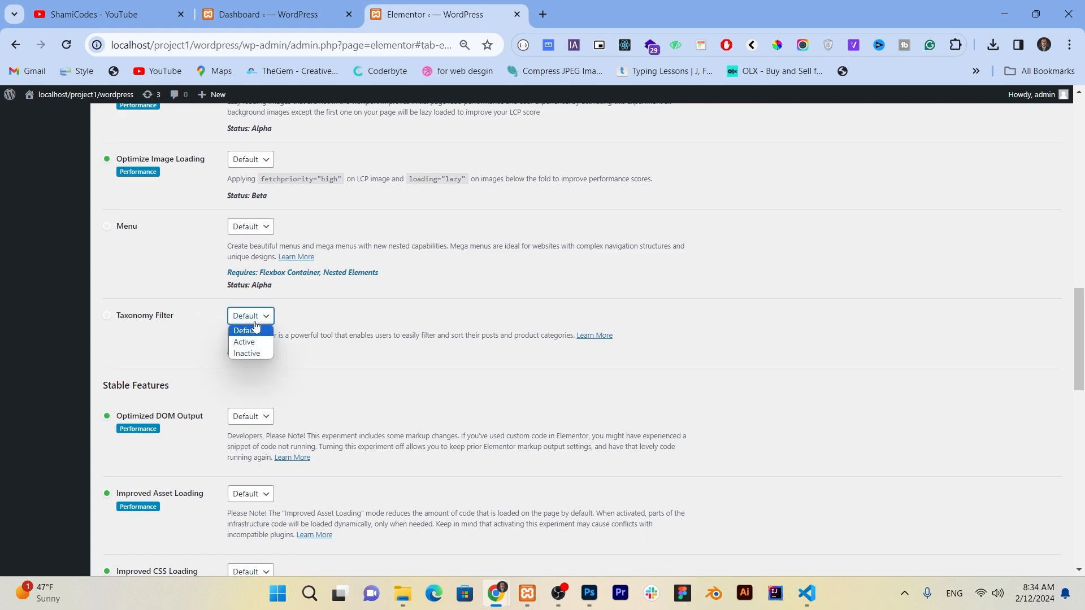
{"action": "scroll", "scroll_direction": "down", "scroll_amount": 3}
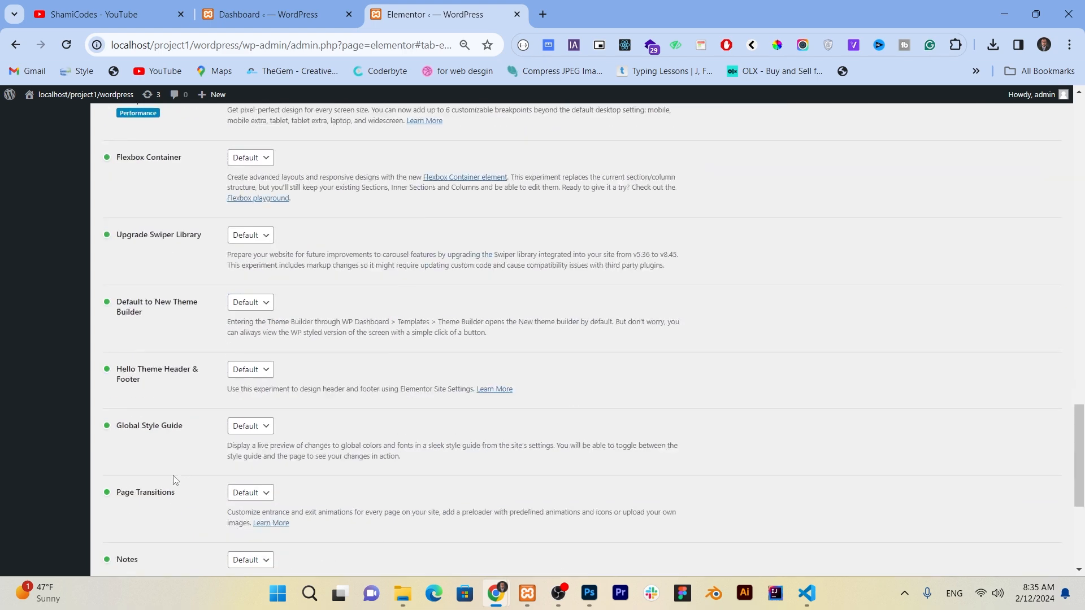
{"action": "left_click", "coordinate": [131, 517]}
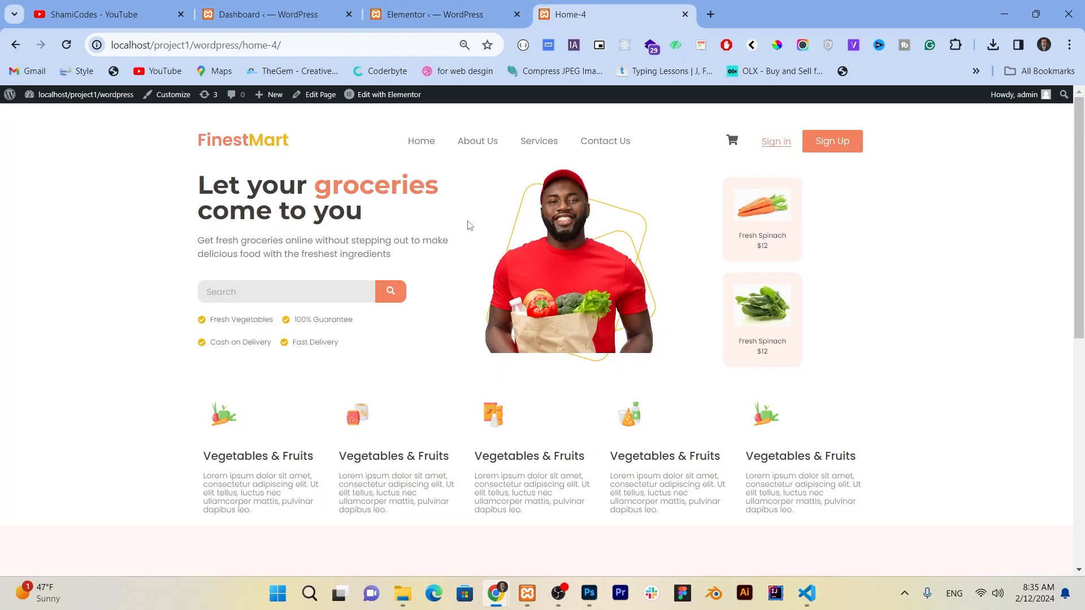
View the Home-4 page's blog grid and start editing it with Elementor
{"action": "scroll", "scroll_direction": "down", "scroll_amount": 3}
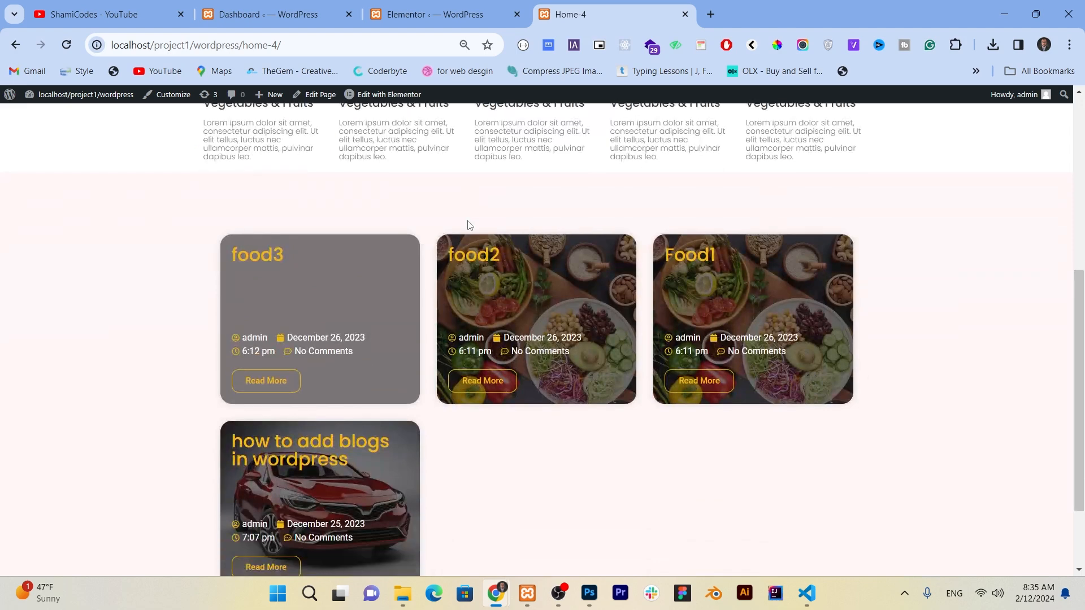
{"action": "left_click", "coordinate": [388, 95]}
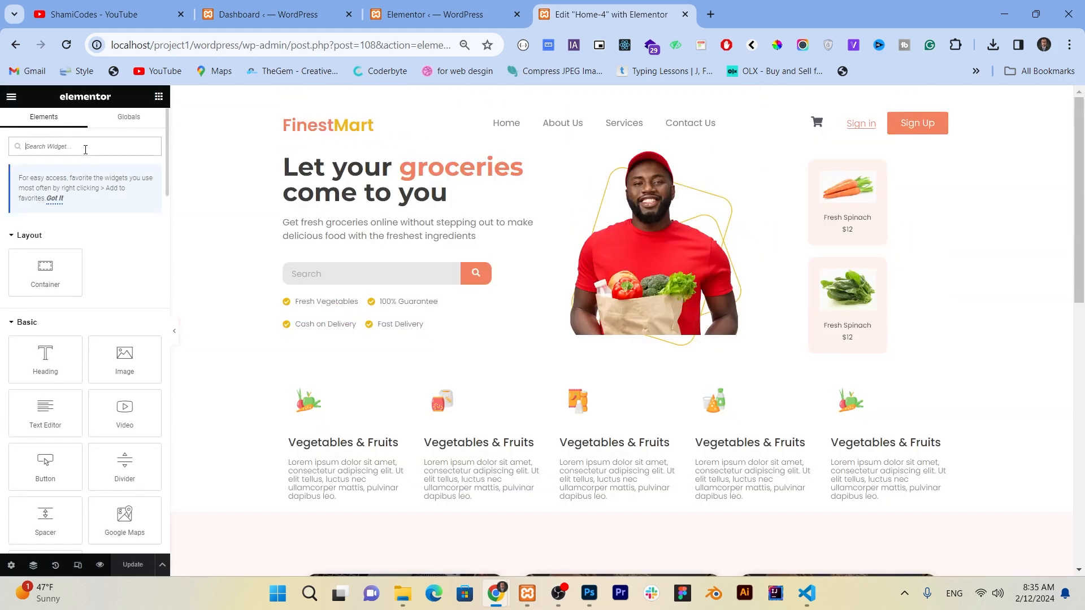
Find the Taxonomy Filter widget and place it above the Loop Grid on Home-4
{"action": "type", "text": "tex"}
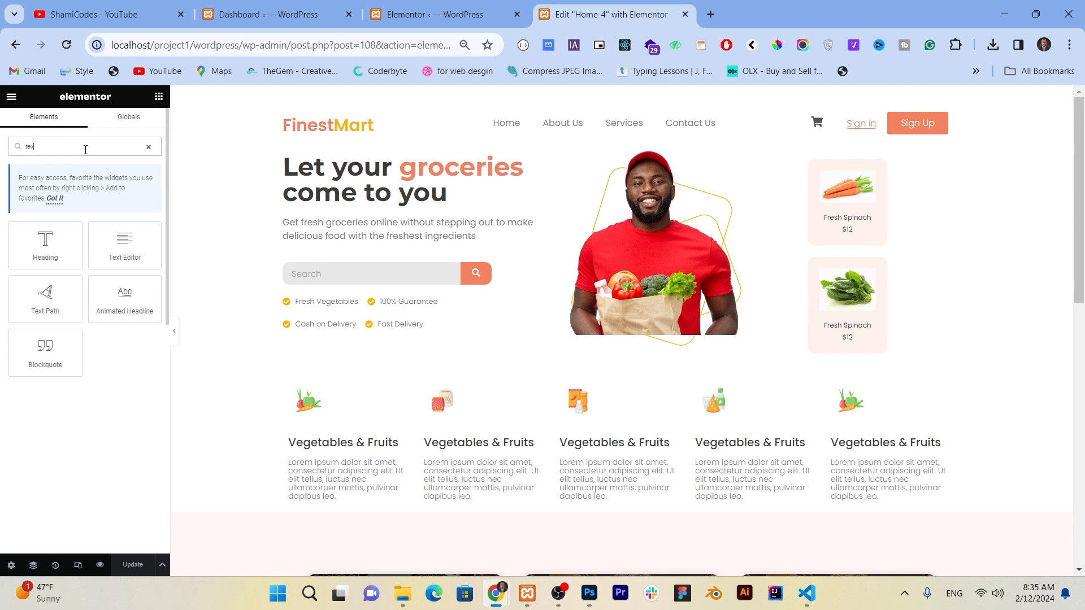
{"action": "key", "text": "Backspace"}
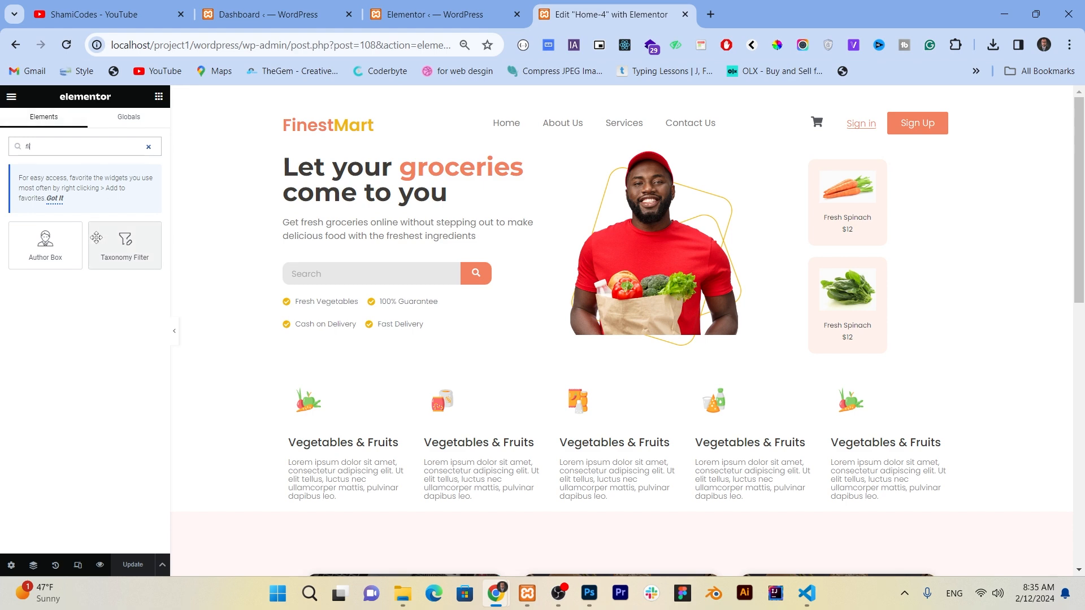
{"action": "scroll", "scroll_direction": "down", "scroll_amount": 3}
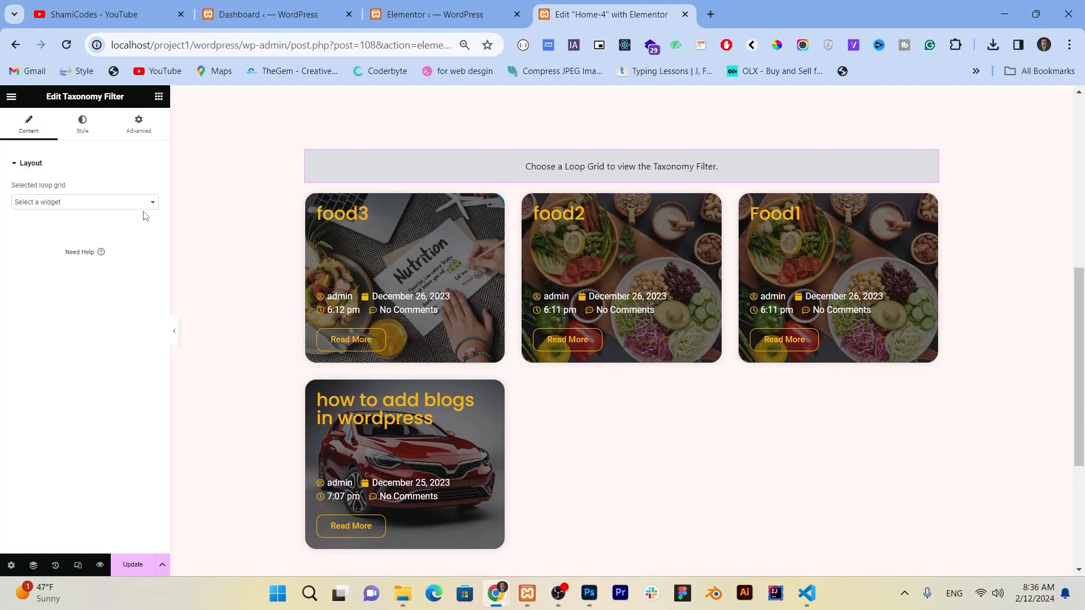
Link the filter to Loop Grid 1 with Categories taxonomy, listing All, food and wordpress
{"action": "left_click", "coordinate": [84, 201]}
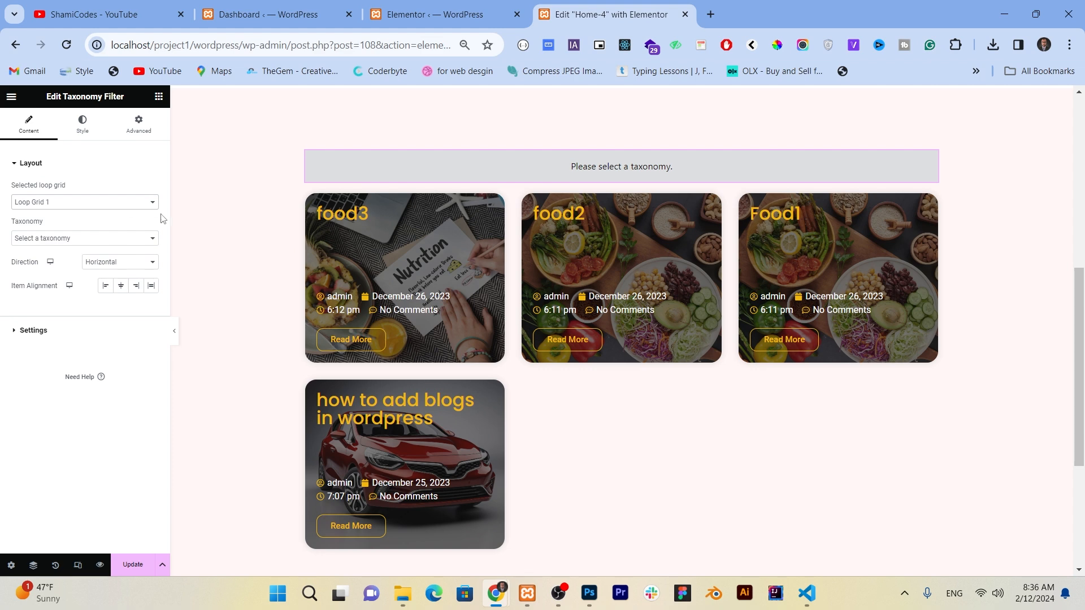
{"action": "mouse_move", "coordinate": [47, 243]}
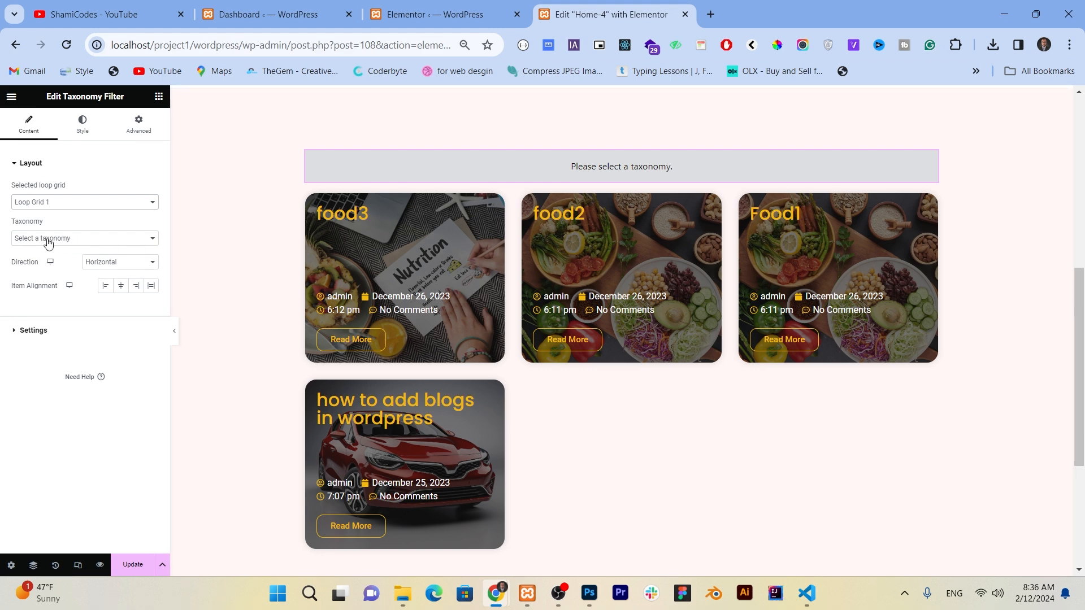
{"action": "left_click", "coordinate": [84, 238]}
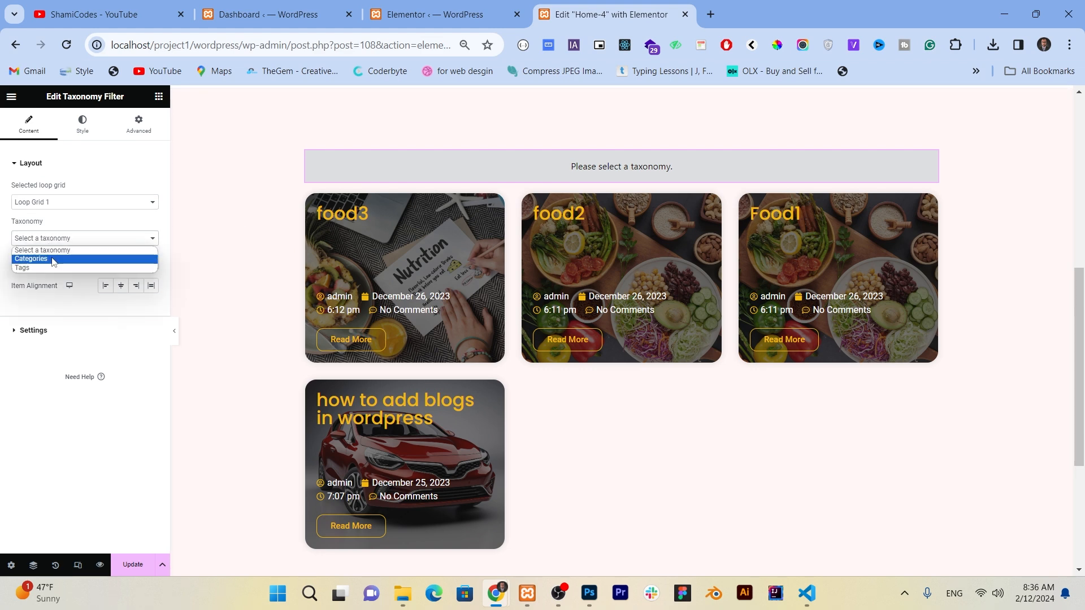
{"action": "left_click", "coordinate": [31, 259]}
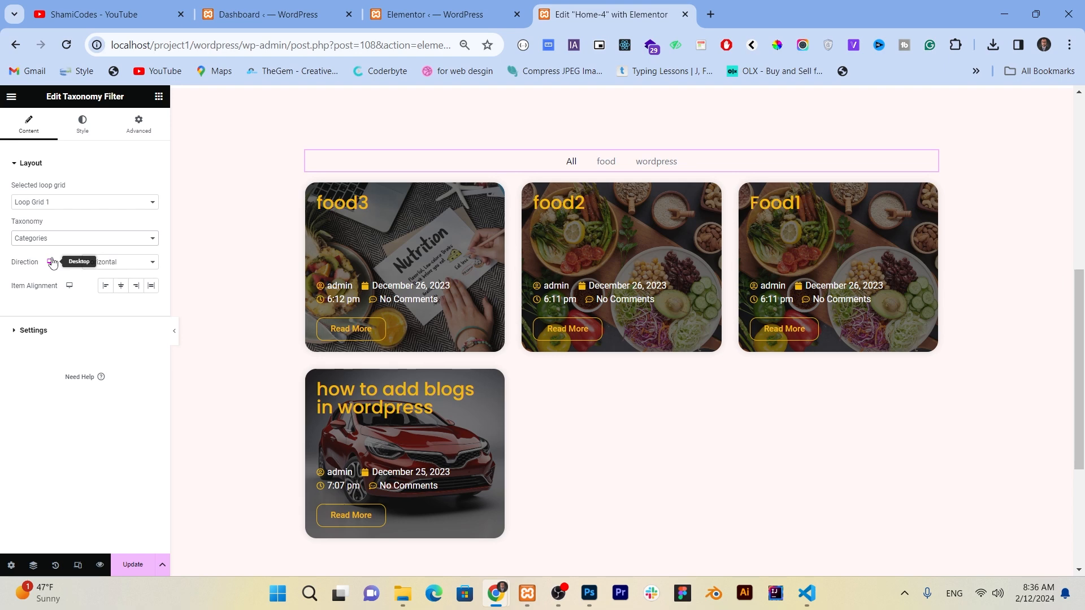
{"action": "left_click", "coordinate": [81, 122]}
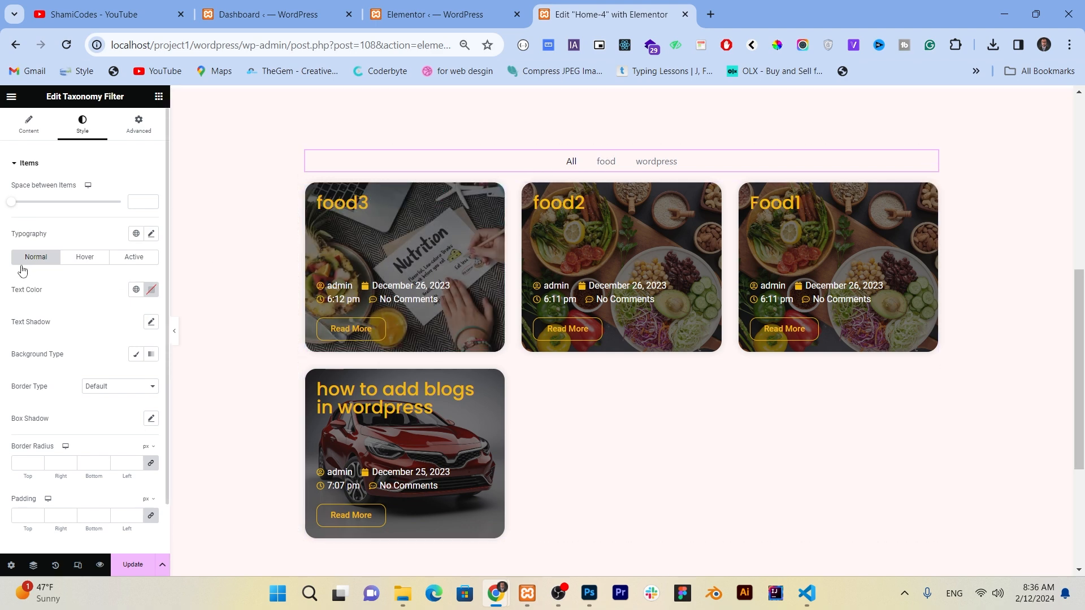
Give the filter items Poppins typography at size 22 with normal 400 weight
{"action": "left_click", "coordinate": [136, 233]}
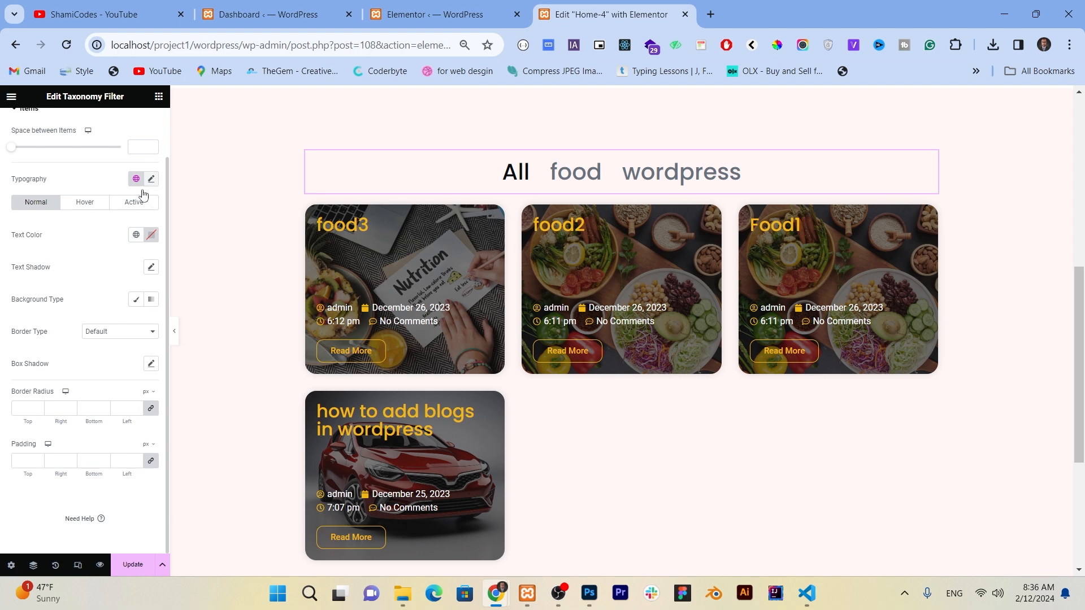
{"action": "left_click", "coordinate": [150, 179]}
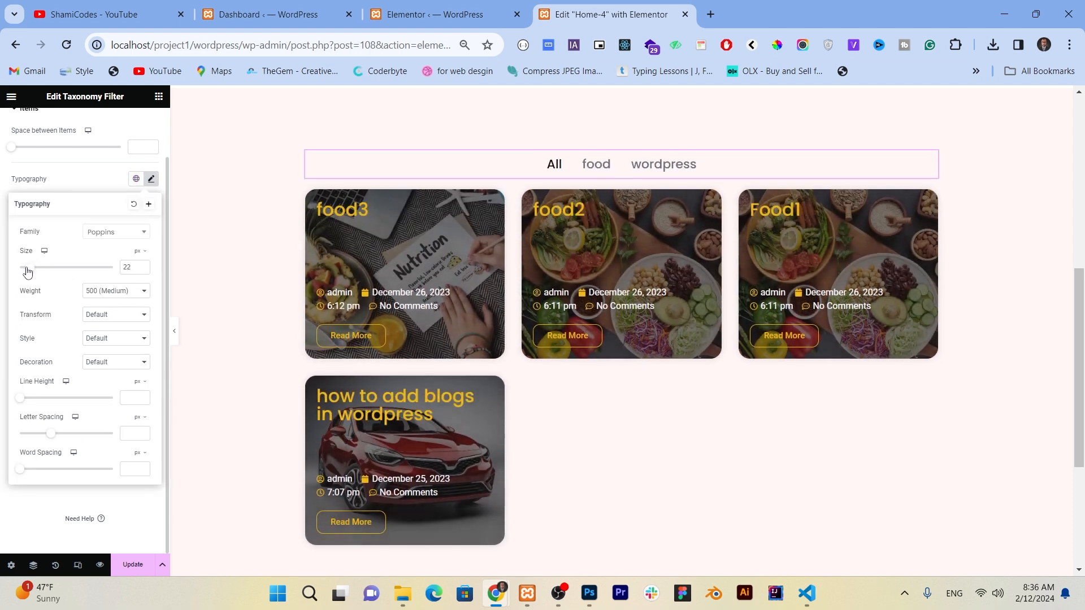
{"action": "left_click", "coordinate": [116, 291]}
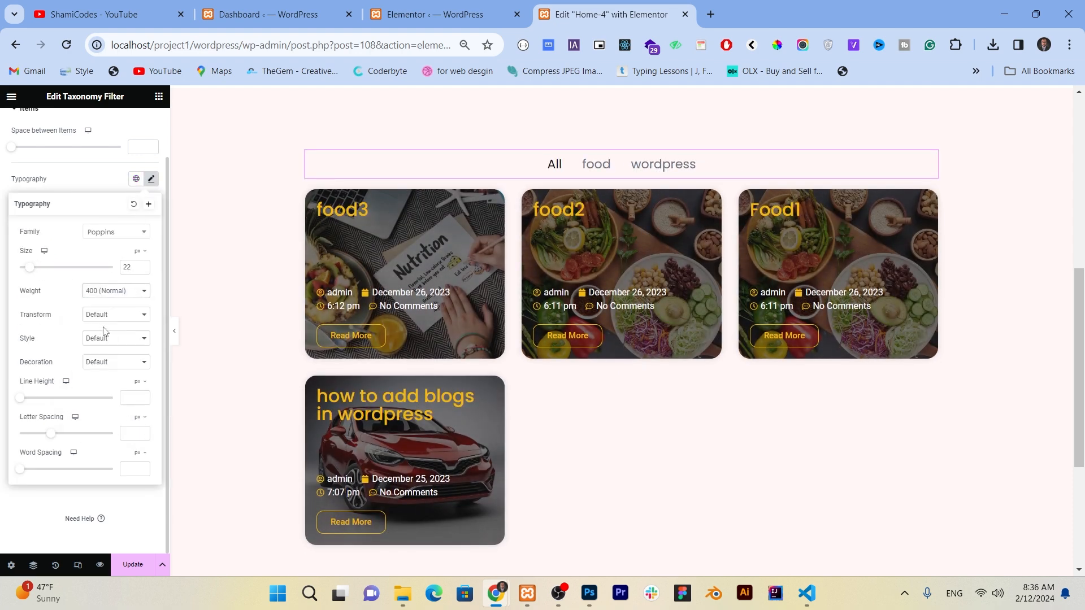
{"action": "left_click", "coordinate": [150, 179]}
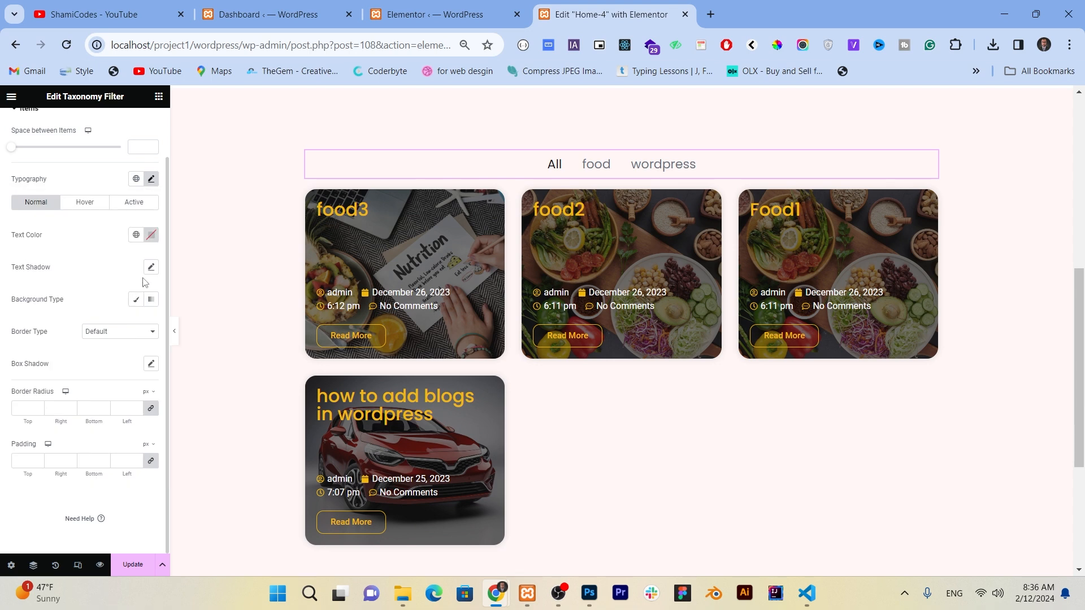
Set the item background to classic orange with white text colour
{"action": "left_click", "coordinate": [150, 267]}
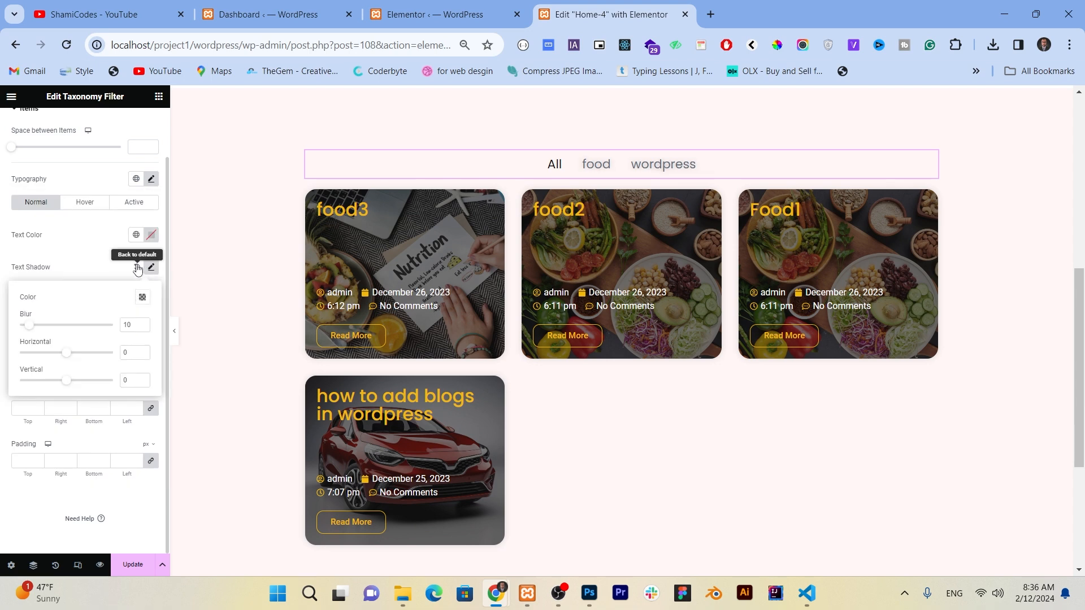
{"action": "left_click", "coordinate": [152, 266]}
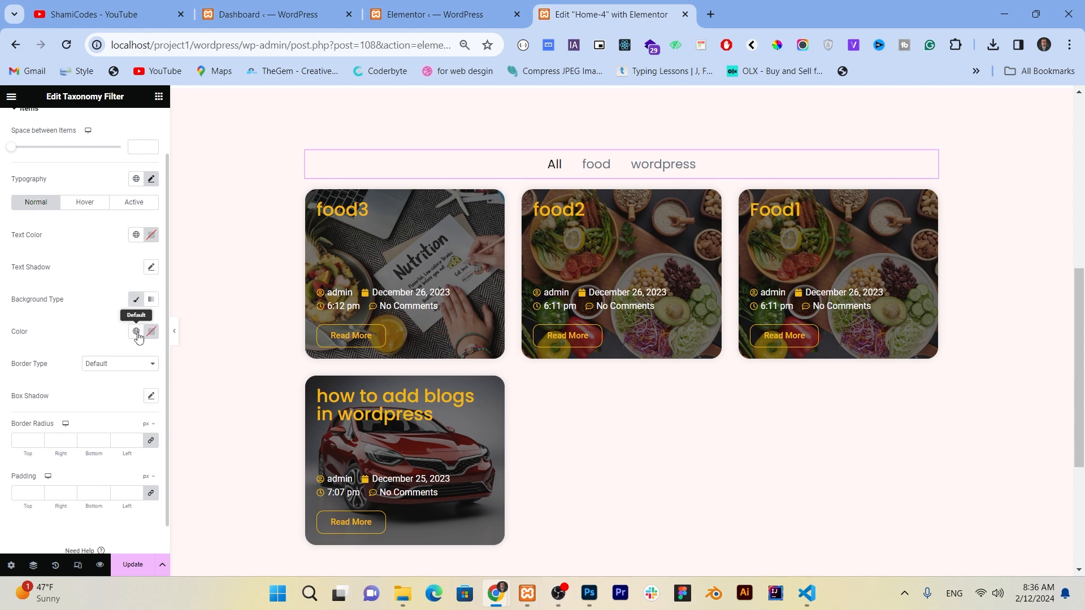
{"action": "left_click", "coordinate": [136, 333]}
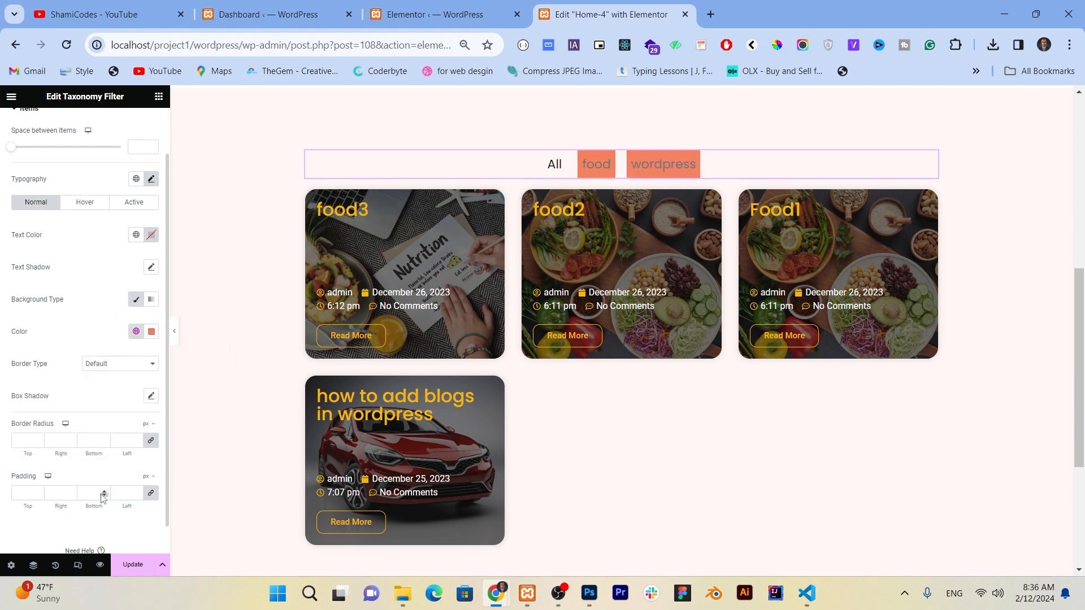
{"action": "mouse_move", "coordinate": [148, 267]}
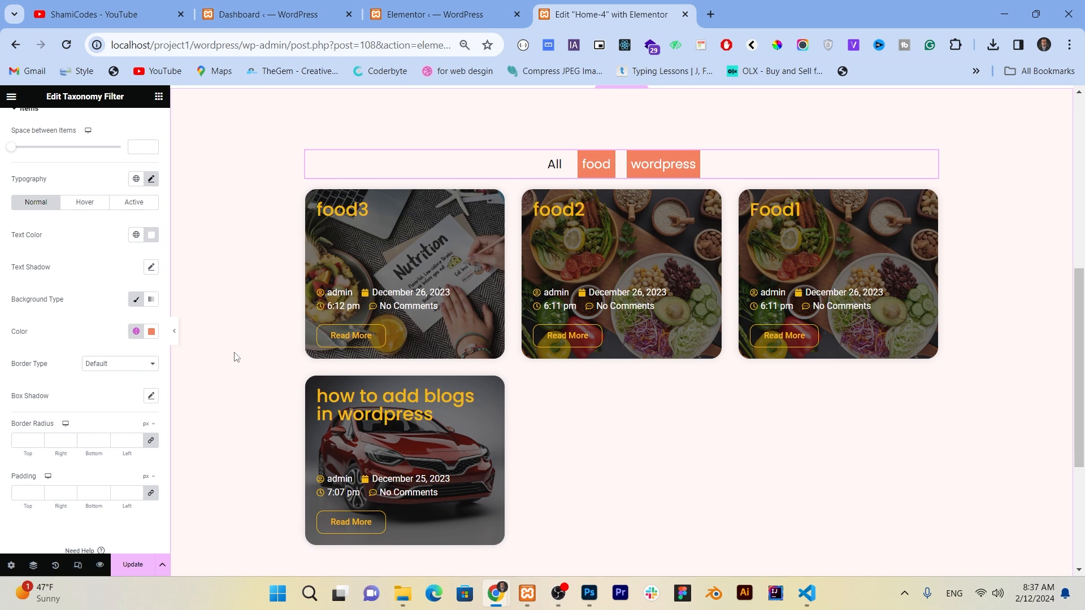
{"action": "mouse_move", "coordinate": [160, 565]}
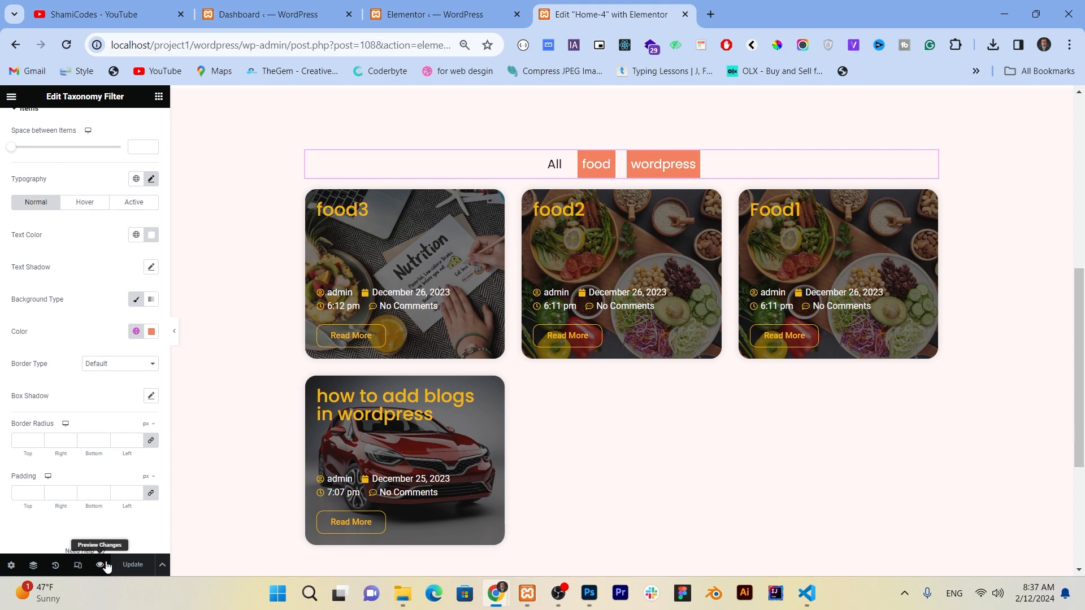
Preview Home-4 and filter the blog grid by food, wordpress, then All posts again
{"action": "left_click", "coordinate": [100, 565]}
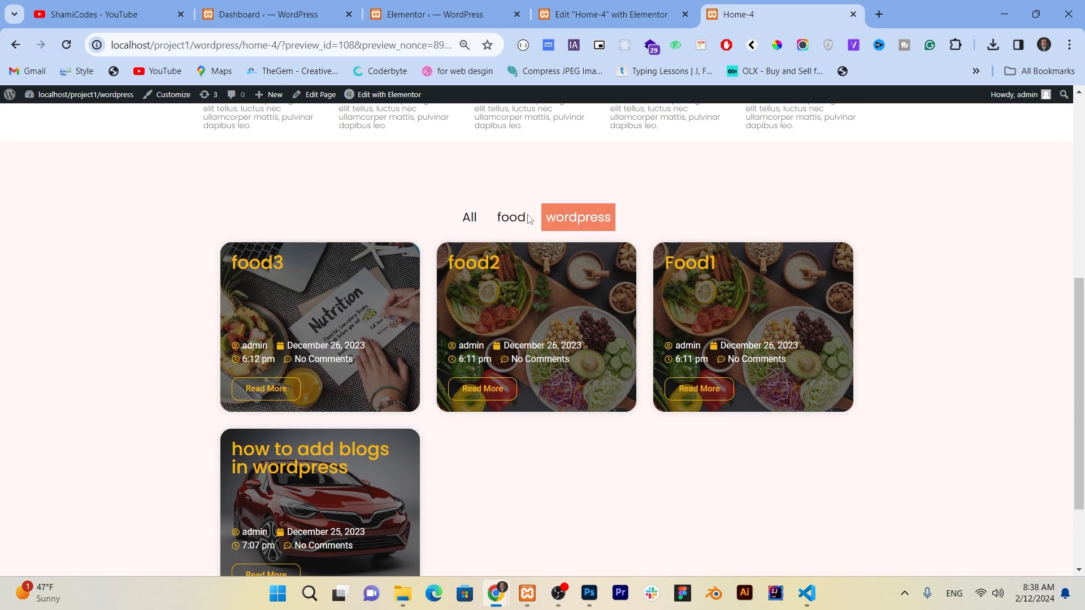
{"action": "left_click", "coordinate": [511, 217]}
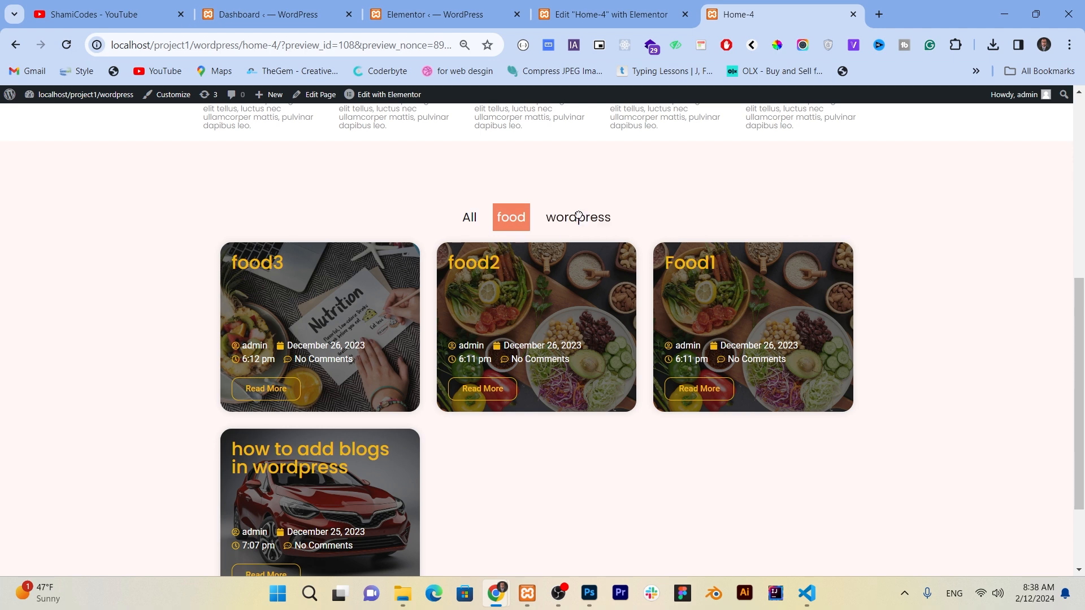
{"action": "left_click", "coordinate": [578, 217]}
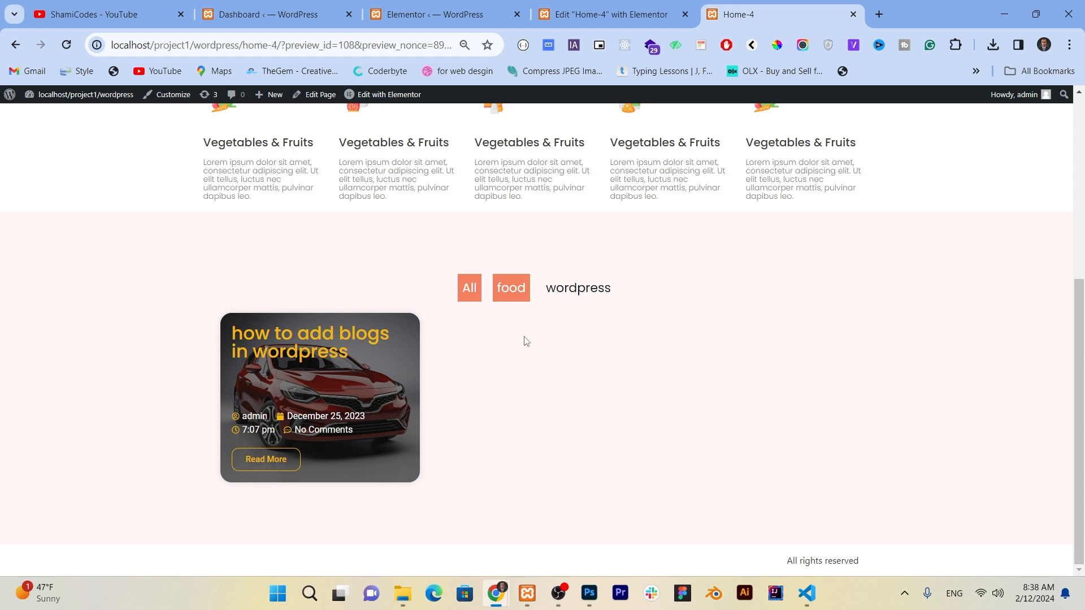
{"action": "left_click", "coordinate": [469, 288]}
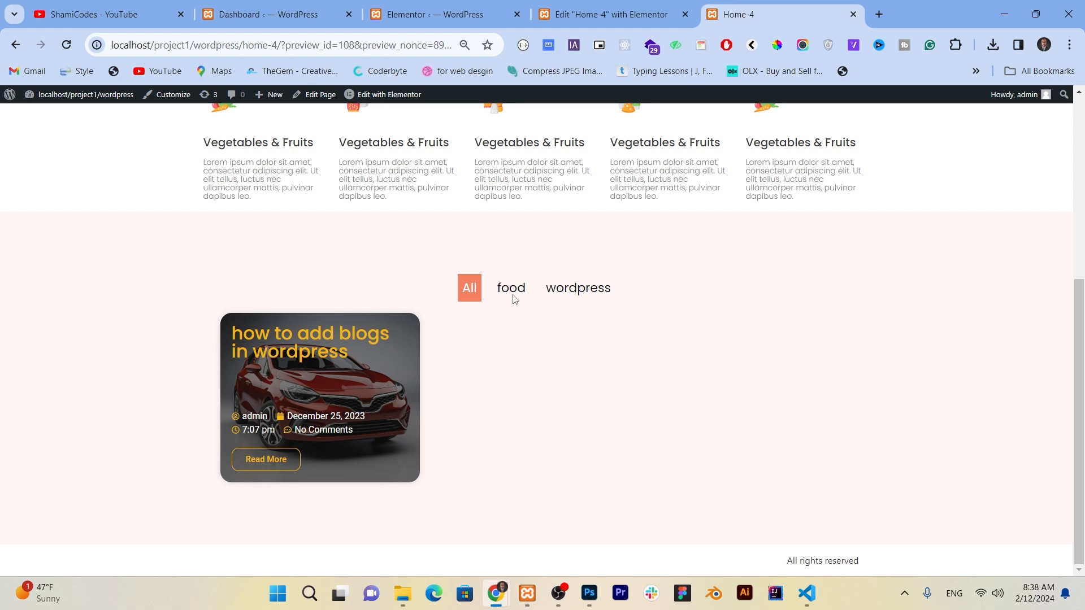